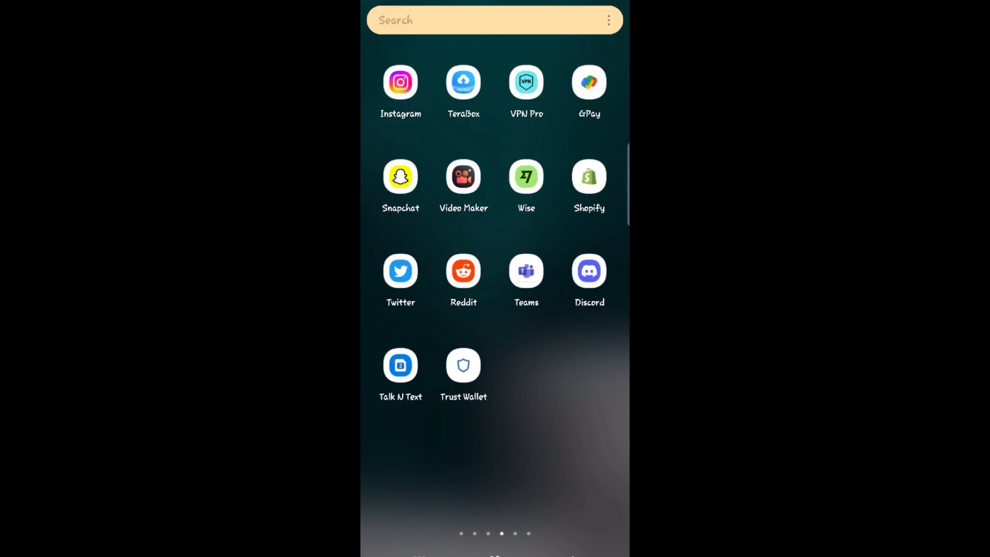
# Launch Instagram from the home screen to reach the home feed
pyautogui.click(401, 83)
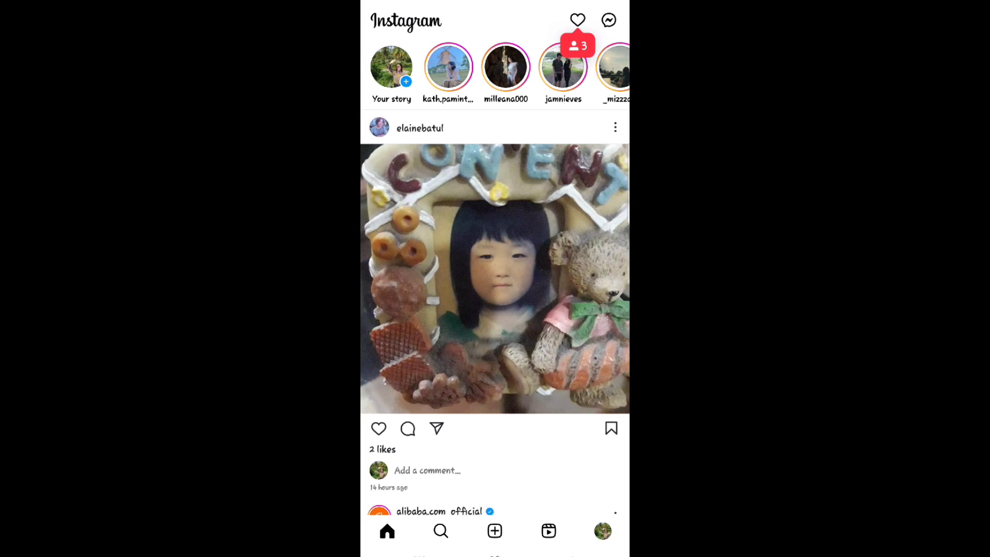
# Start a new story from 'Your story' and browse down the device gallery
pyautogui.click(392, 66)
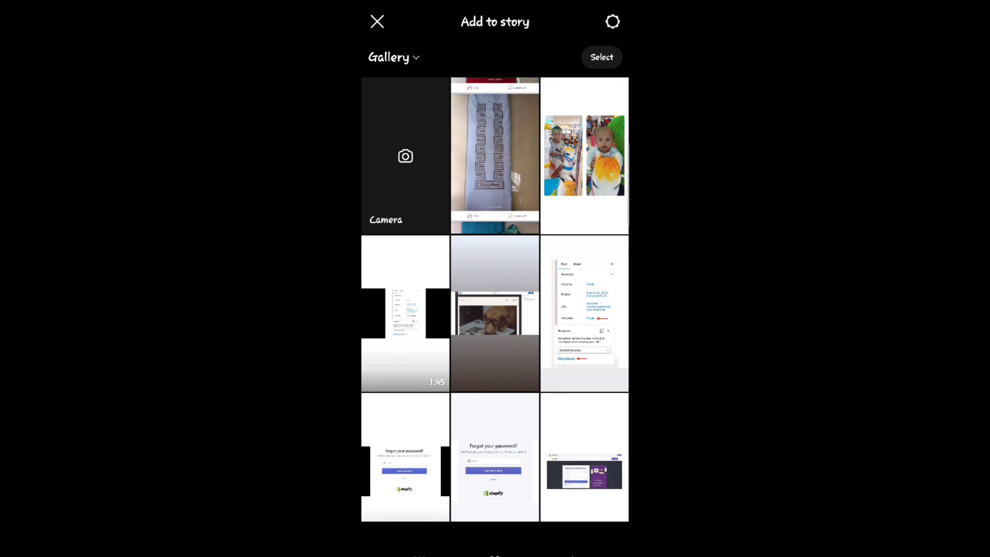
pyautogui.scroll(-3)
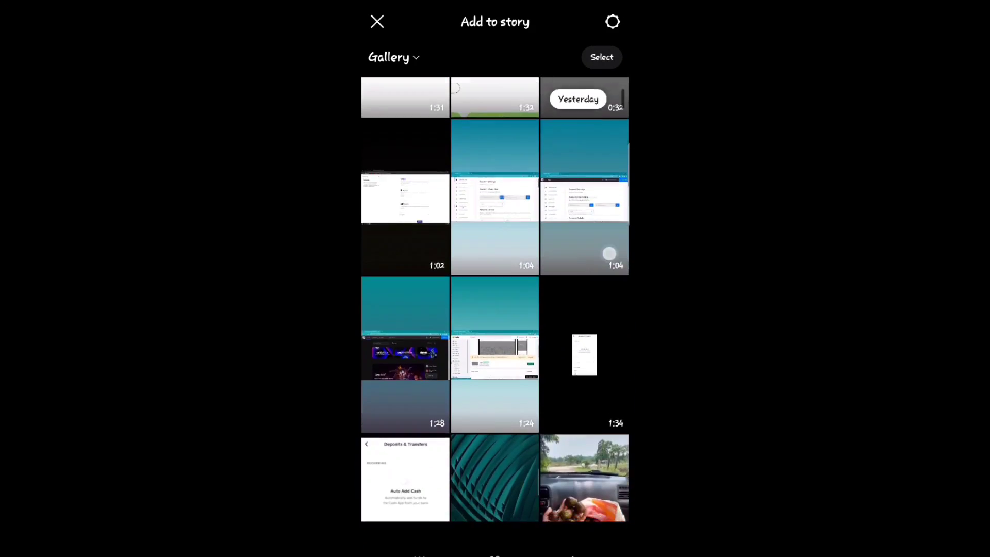
pyautogui.scroll(-3)
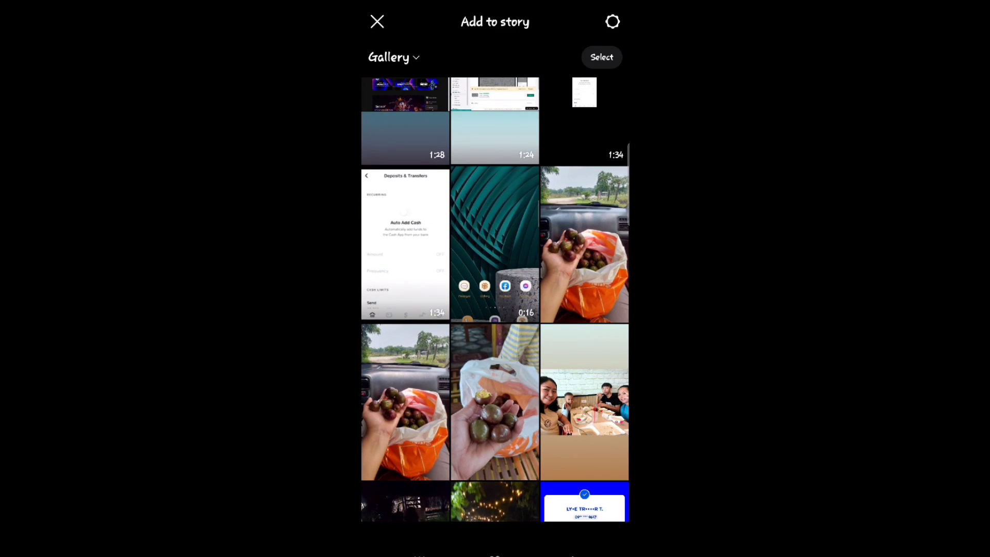
pyautogui.scroll(-3)
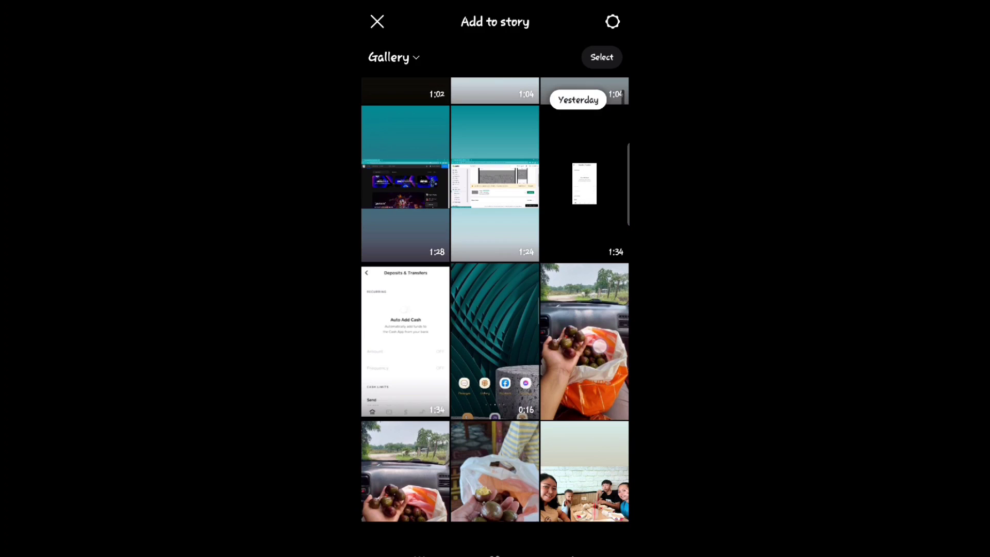
# Select multiple nut photos from the gallery for a layout collage story
pyautogui.click(601, 56)
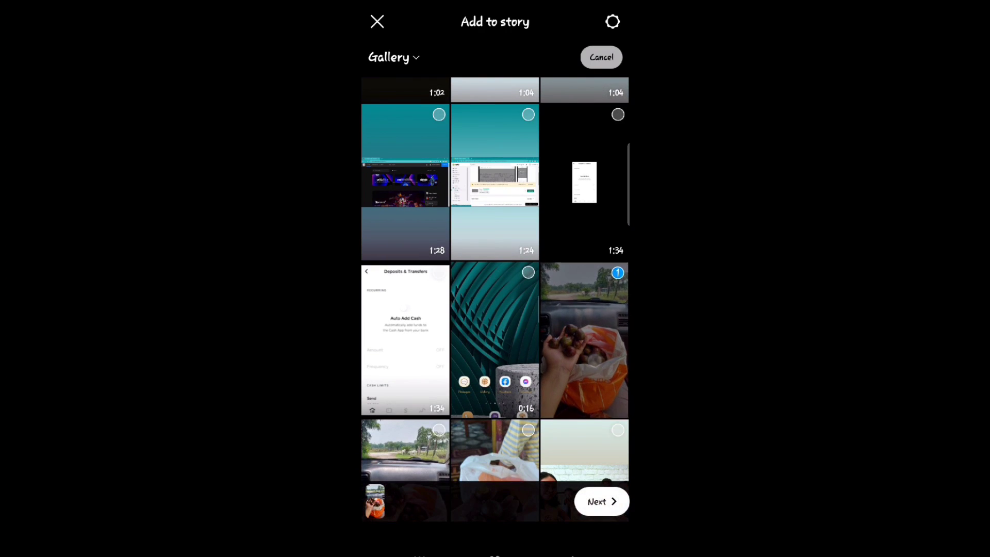
pyautogui.scroll(-3)
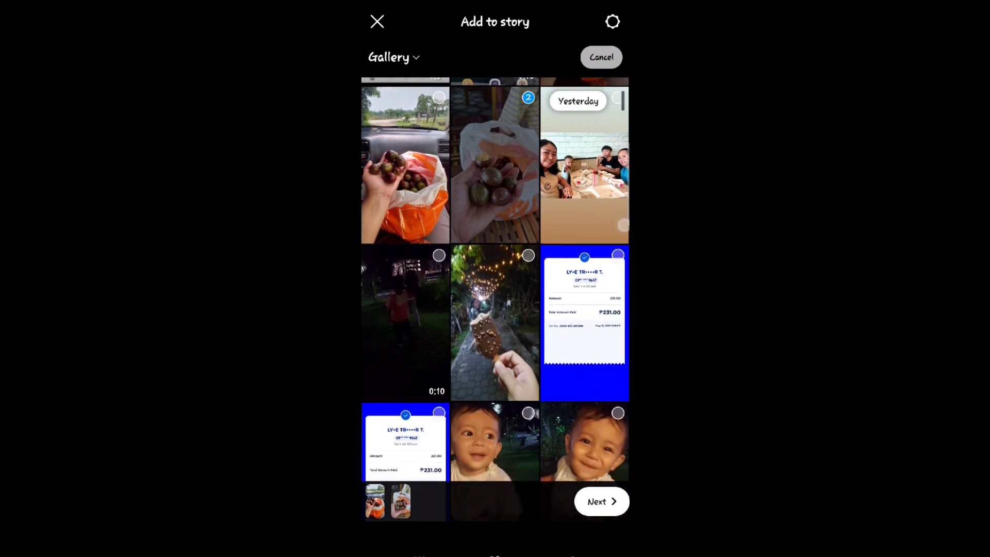
pyautogui.click(495, 324)
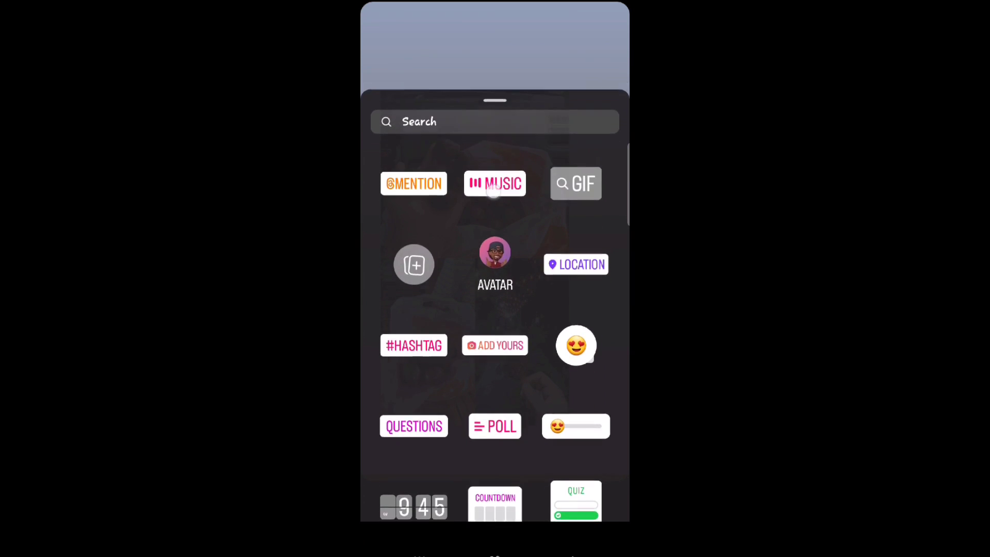
# Add a music sticker with the song Chill Mode by SanelliX from the For you list
pyautogui.click(495, 184)
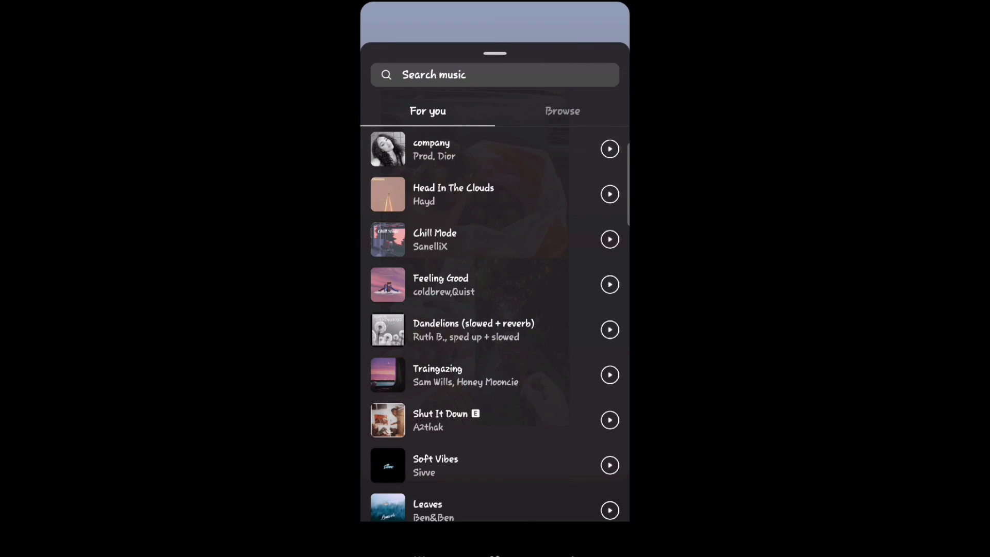
pyautogui.click(434, 239)
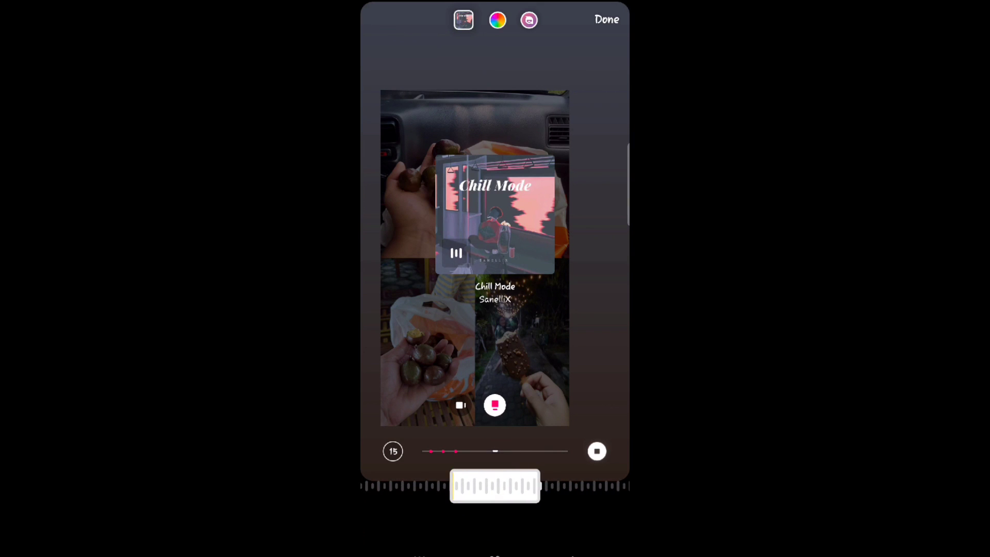
# Return to the suggested songs list and browse past Chill Mode toward other tracks
pyautogui.click(455, 254)
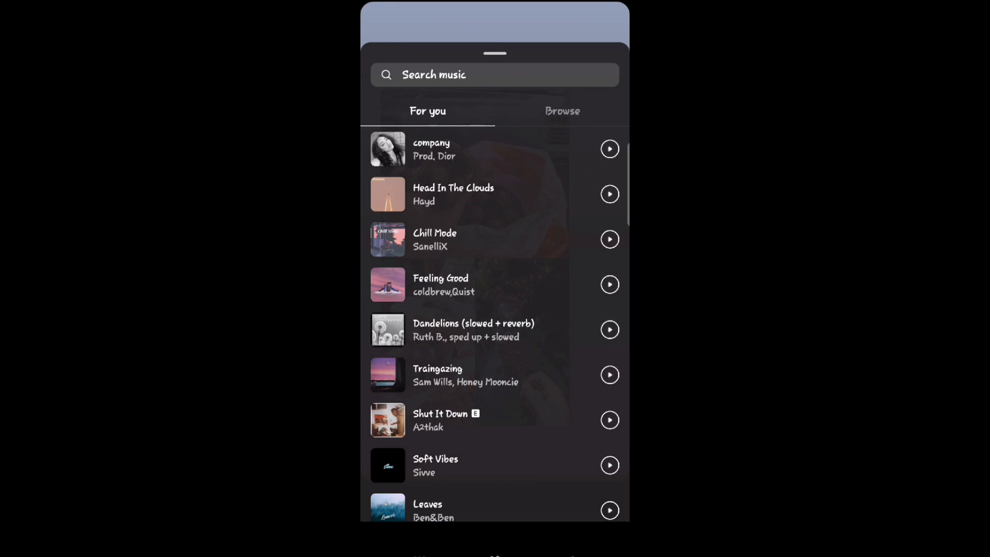
pyautogui.scroll(-3)
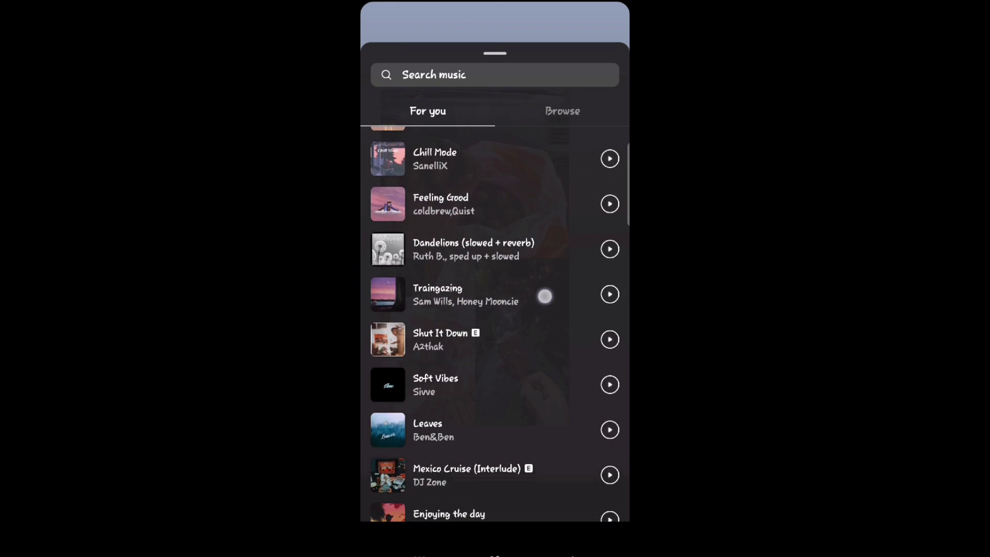